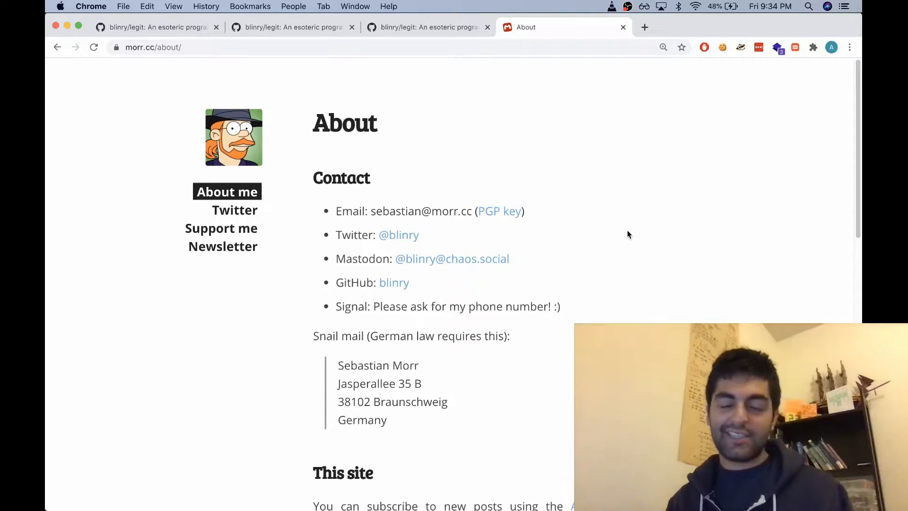
mouse_move(515, 218)
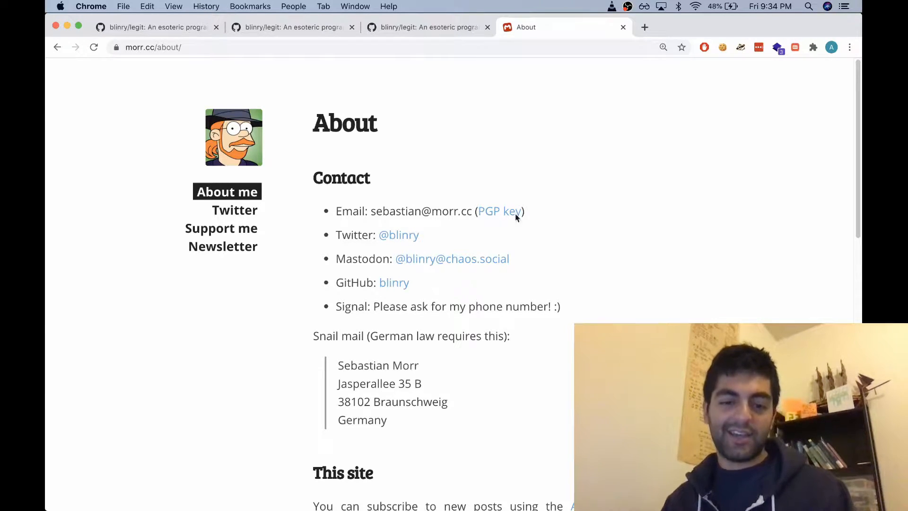
mouse_move(123, 160)
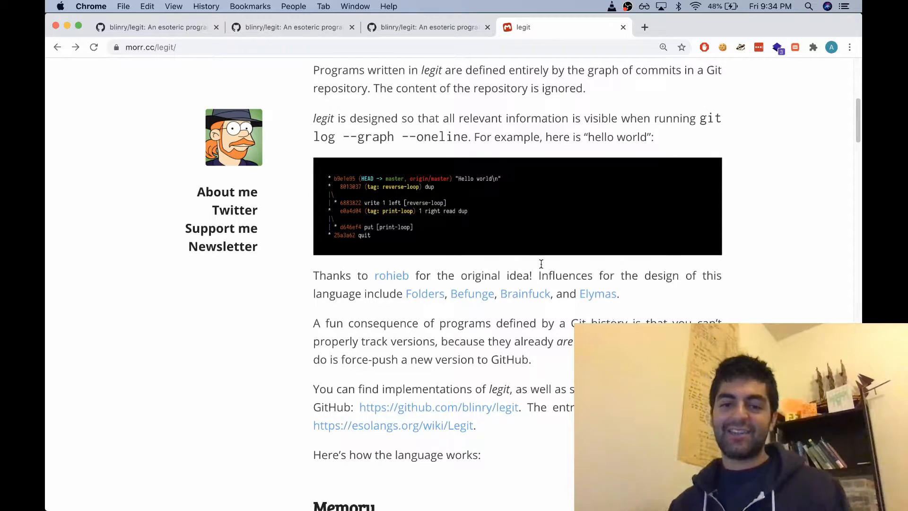
mouse_move(493, 260)
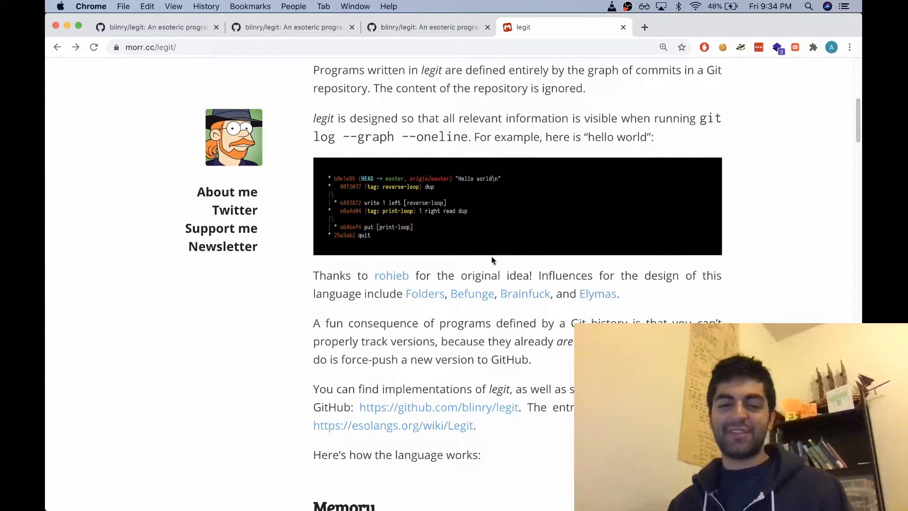
- Scroll down the legit page to its hello world commit graph example
scroll(down, 3)
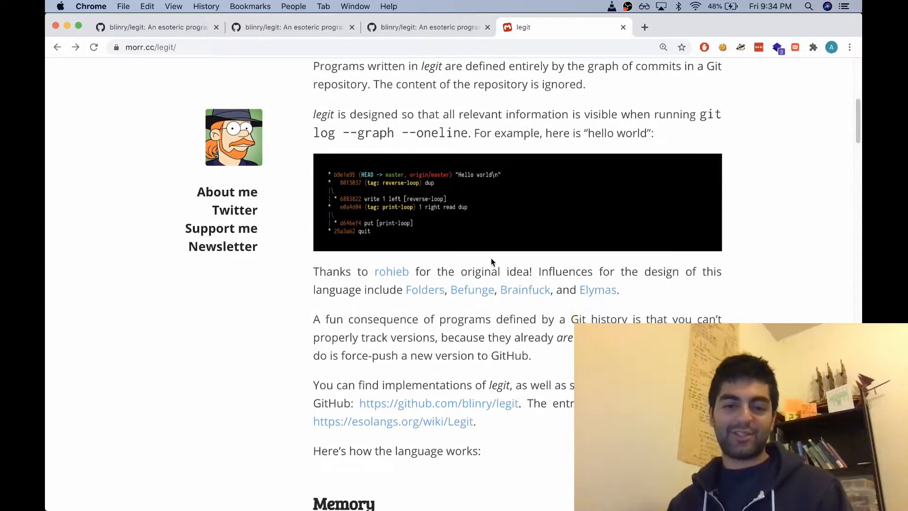
scroll(down, 3)
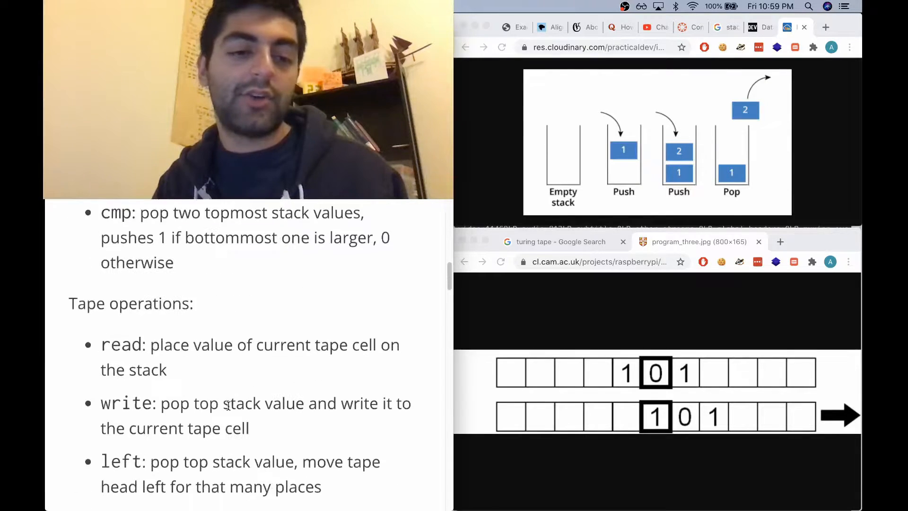
scroll(down, 3)
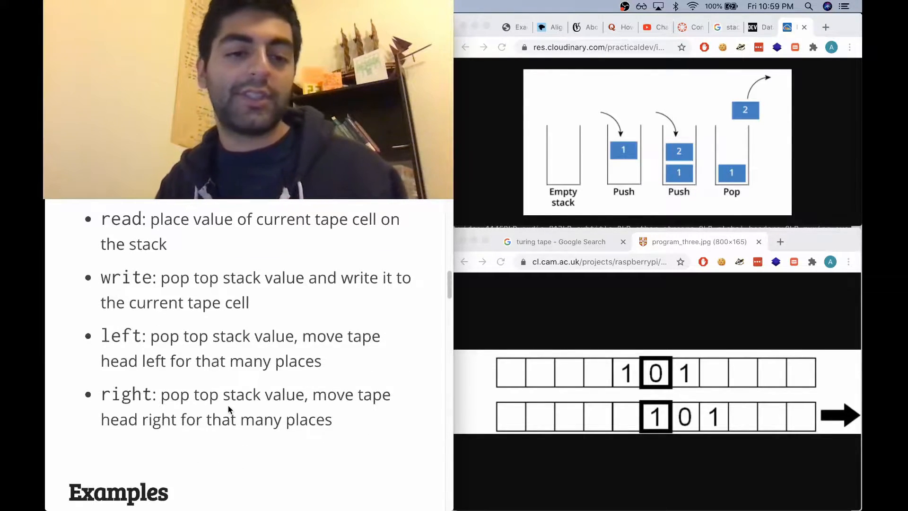
double_click(111, 302)
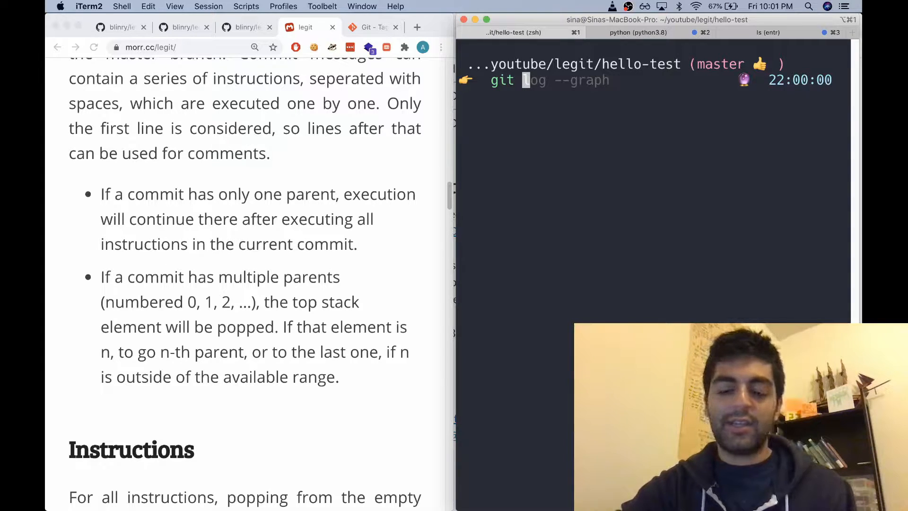
- Make an empty commit in hello-test and start a one-line graph log of it
text(git commit -m "dup" --allow-empty)
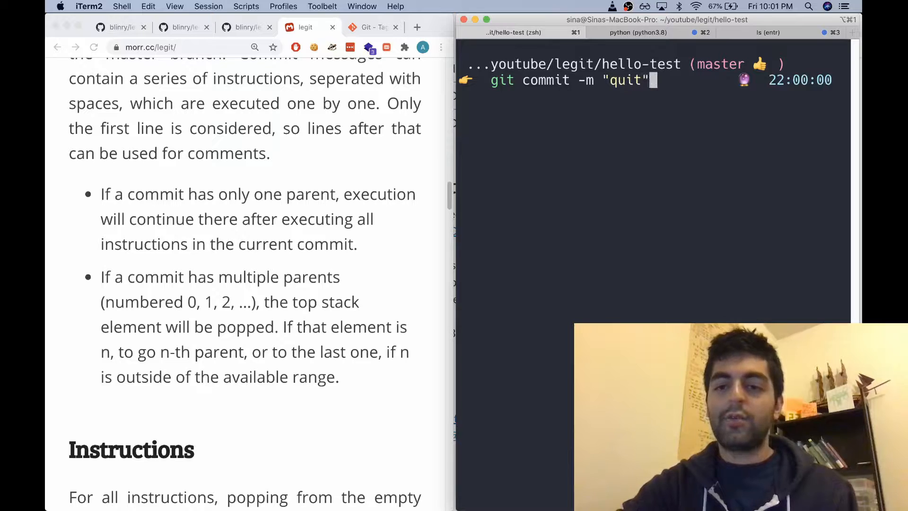
text(--allow-em)
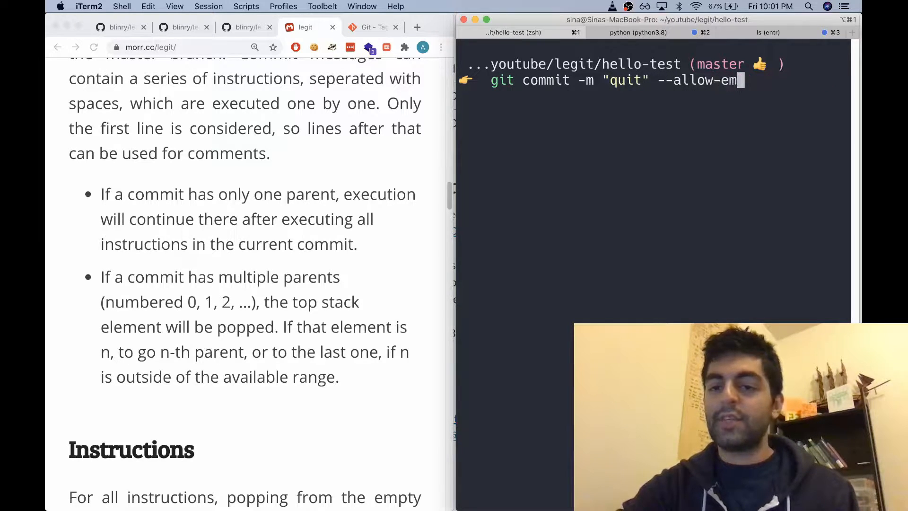
text(pty)
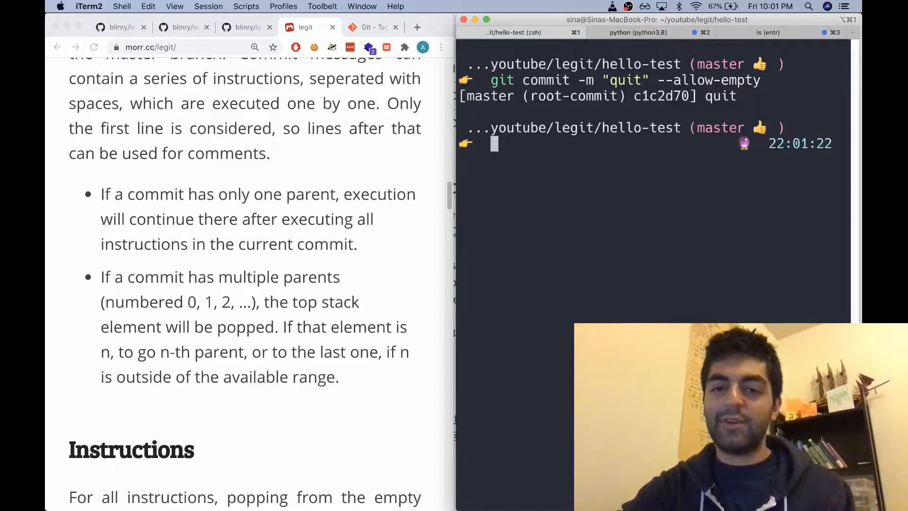
text(gitl)
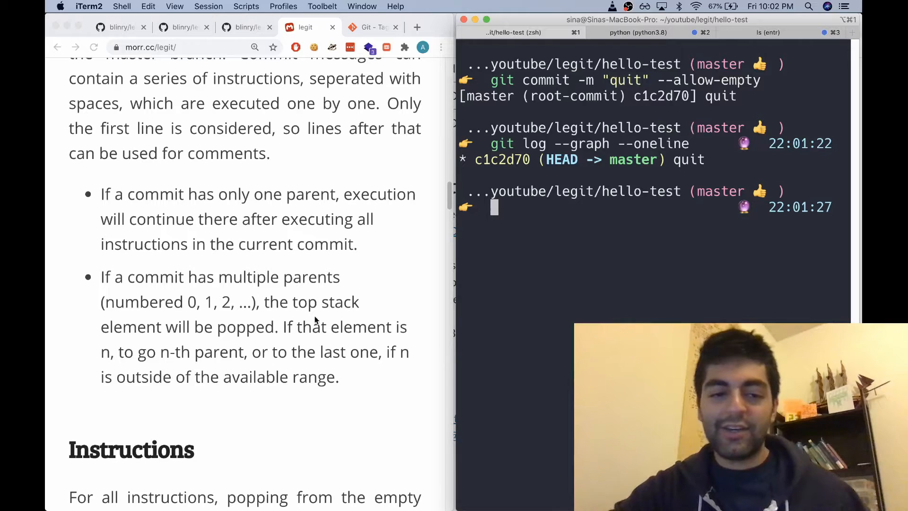
- Scroll to Instructions, highlight 'tag' in the jump instruction, and view Git's Tagging docs
scroll(down, 3)
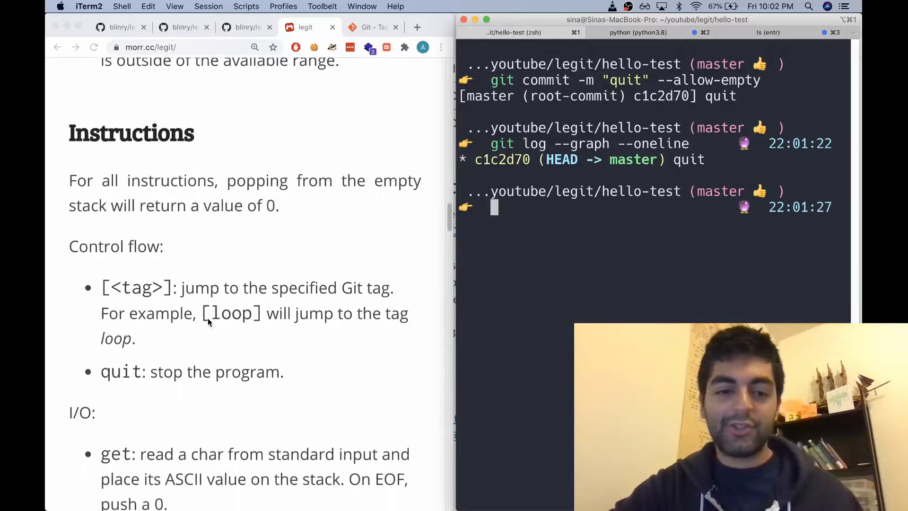
scroll(down, 3)
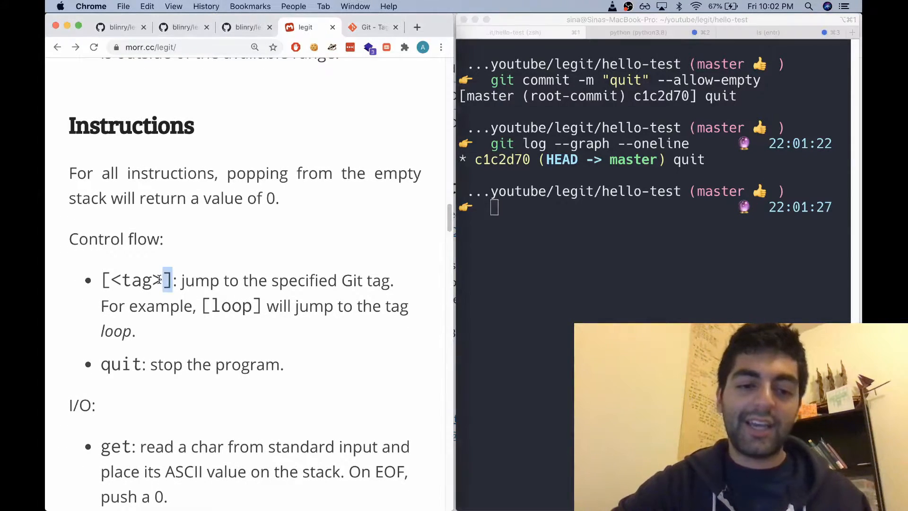
double_click(136, 280)
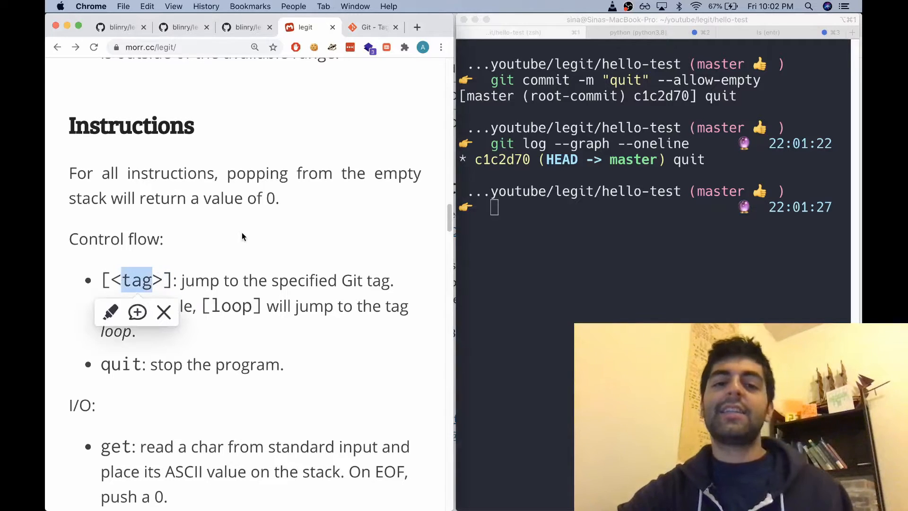
mouse_move(370, 19)
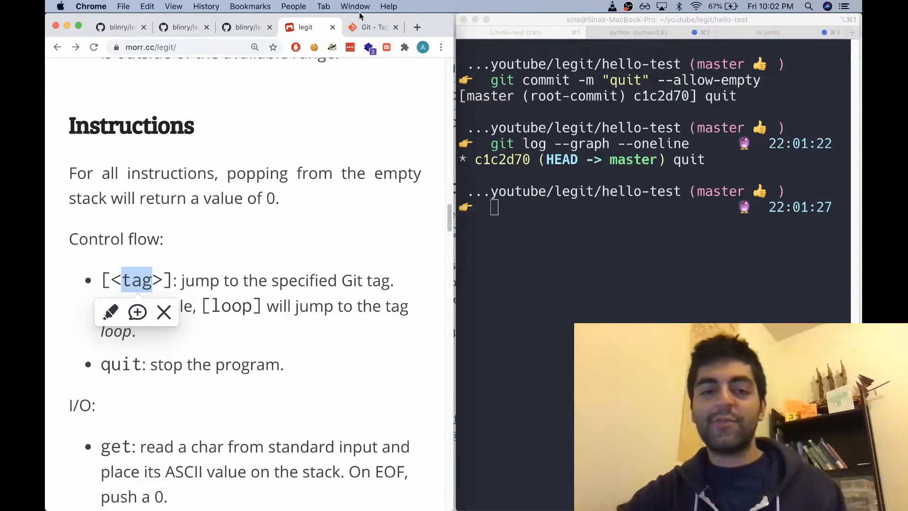
click(371, 27)
text([)
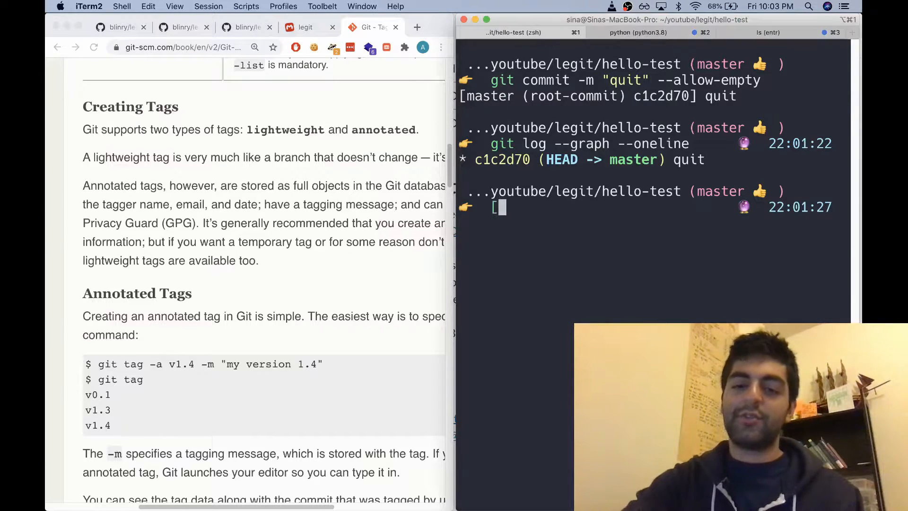
- Discard the half-typed tag text and cd into the neighbouring hello repository
text(Tagename)
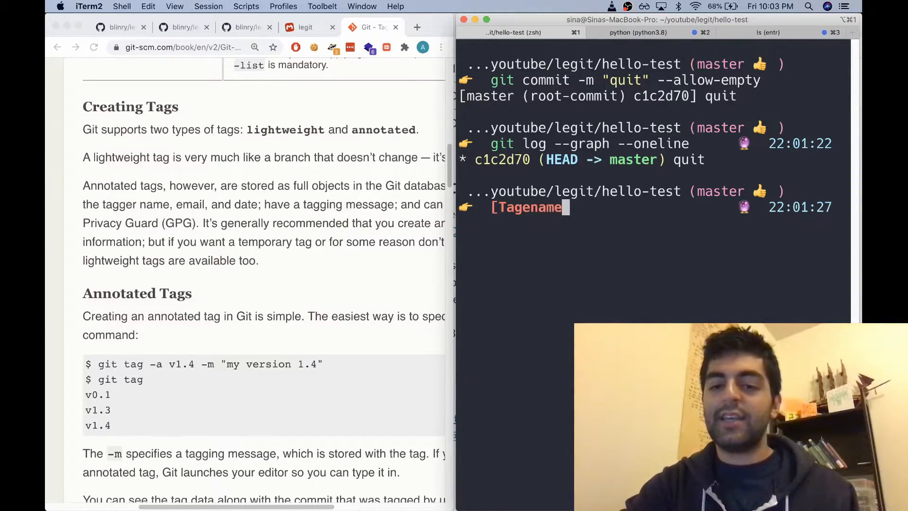
text(])
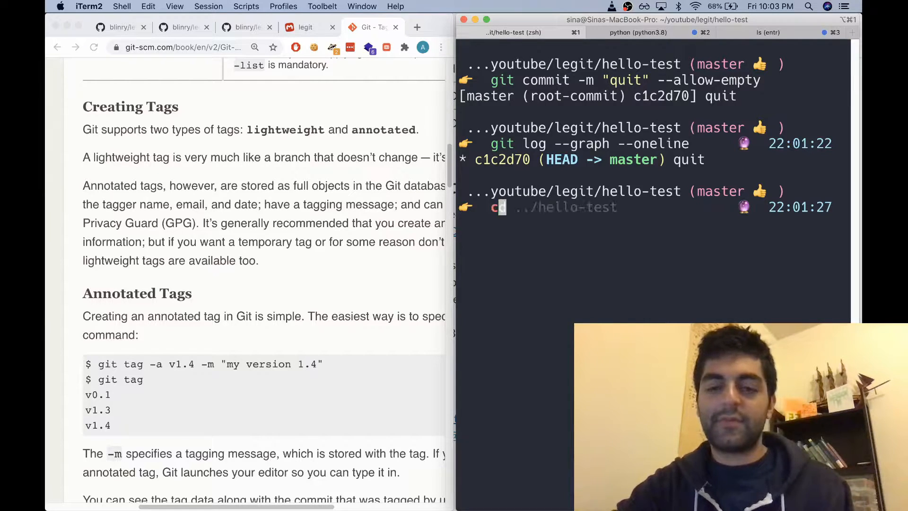
text(cd ../hello-test)
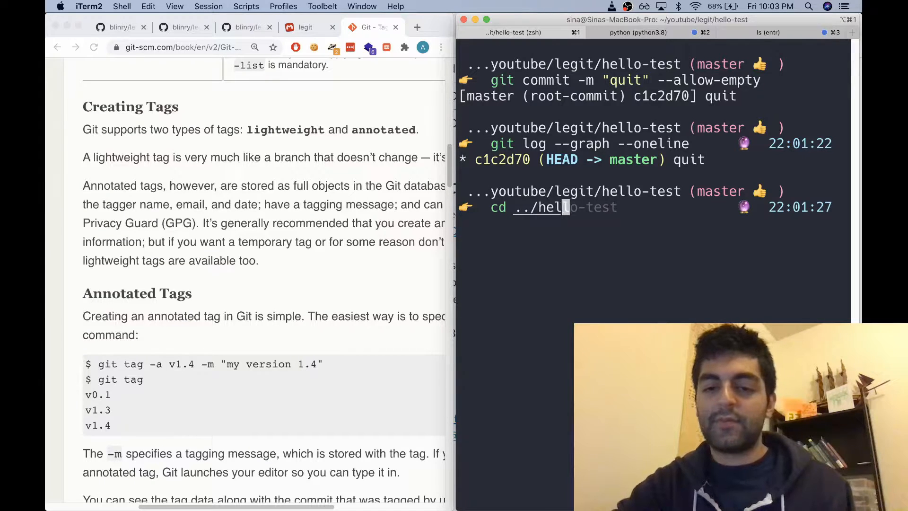
key(Enter)
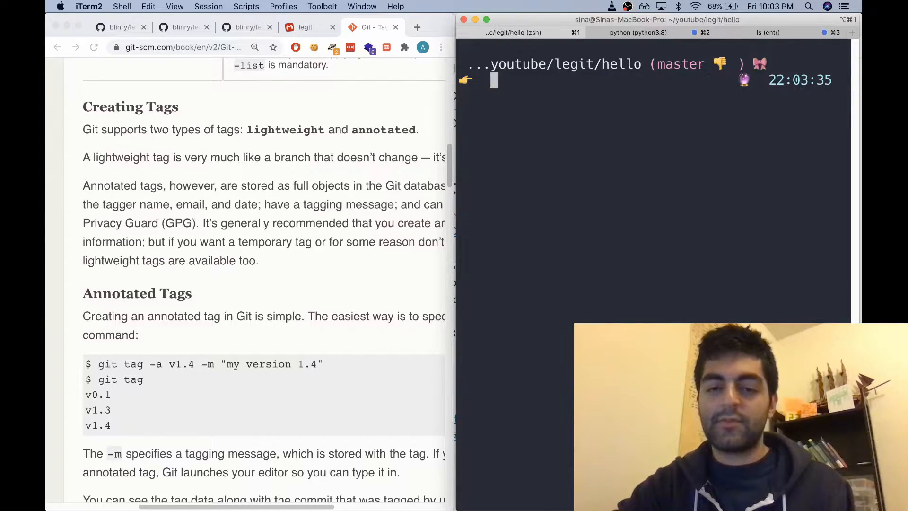
- List the hello repo's one-line commit graph, then highlight the '<Letters>' instruction in the docs
text(git log --graph --oneline)
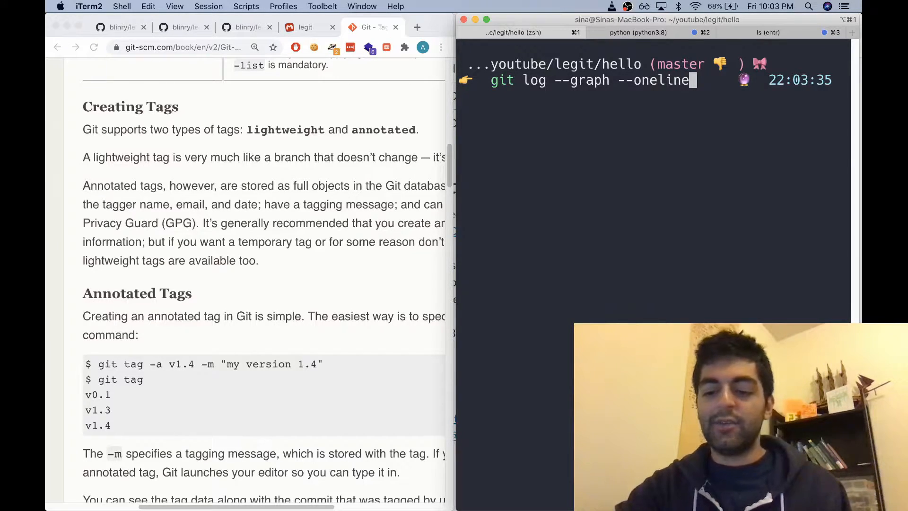
key(Return)
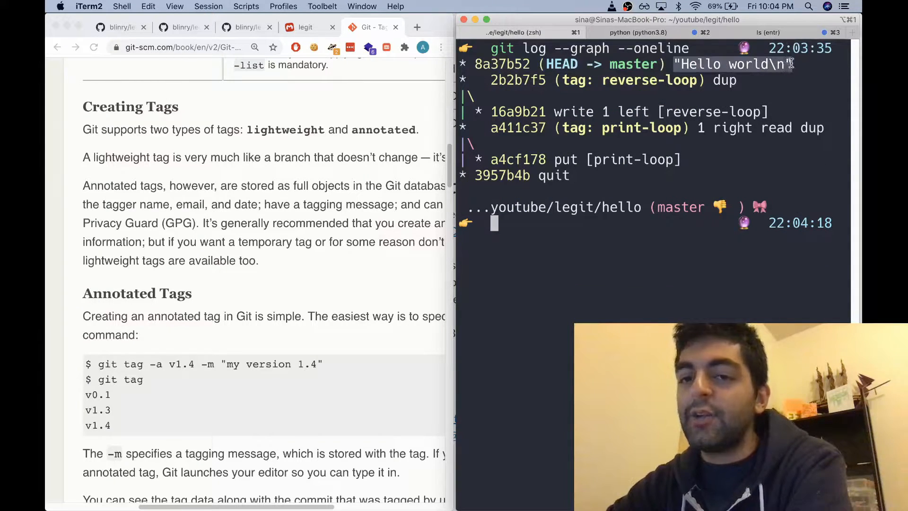
scroll(down, 3)
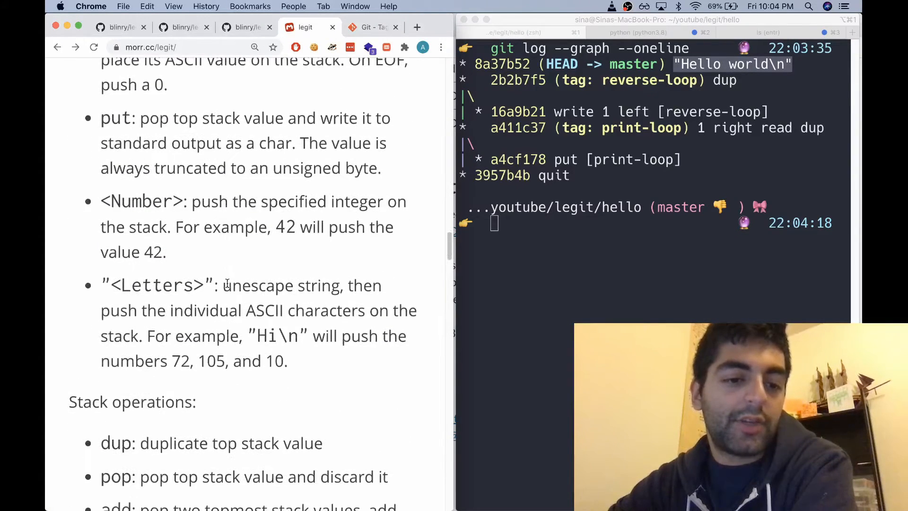
drag(101, 284, 242, 284)
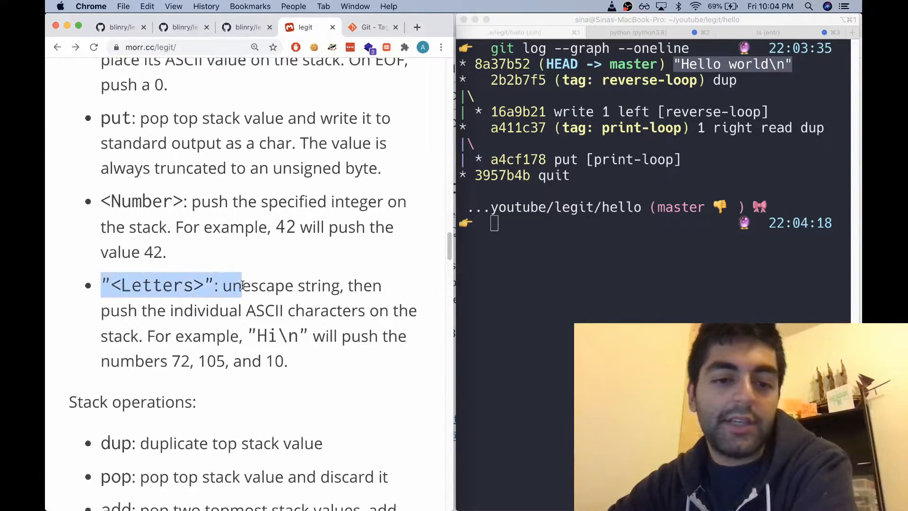
click(246, 293)
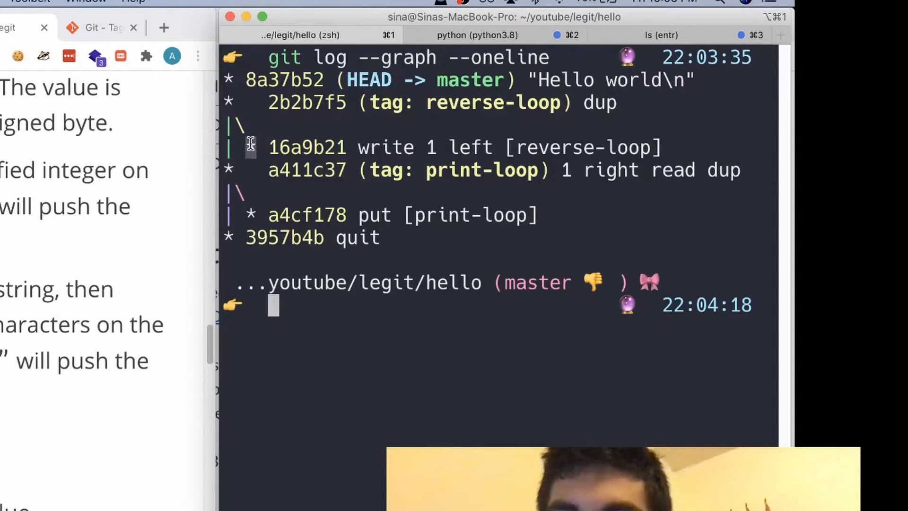
mouse_move(231, 170)
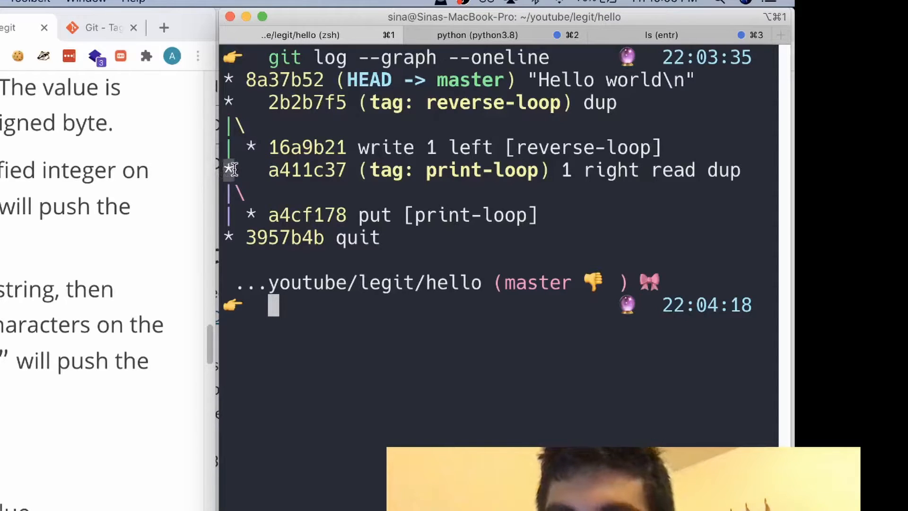
mouse_move(251, 144)
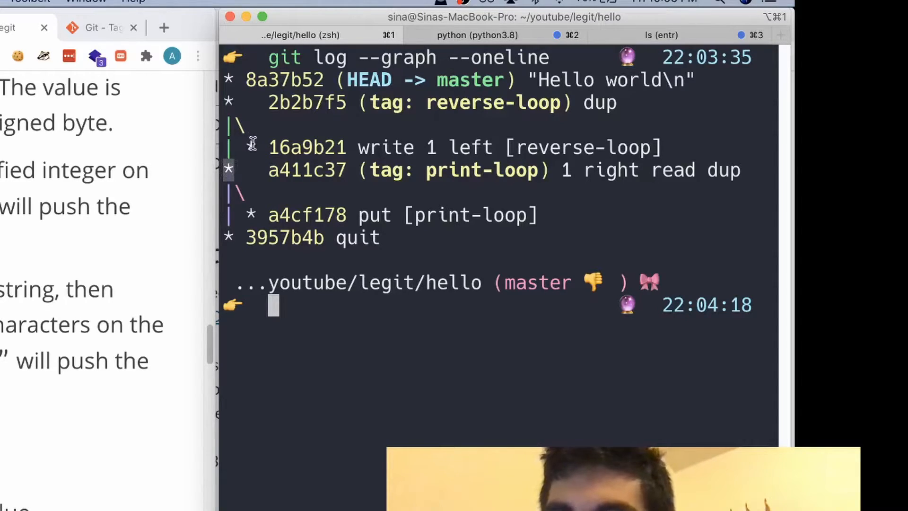
mouse_move(229, 166)
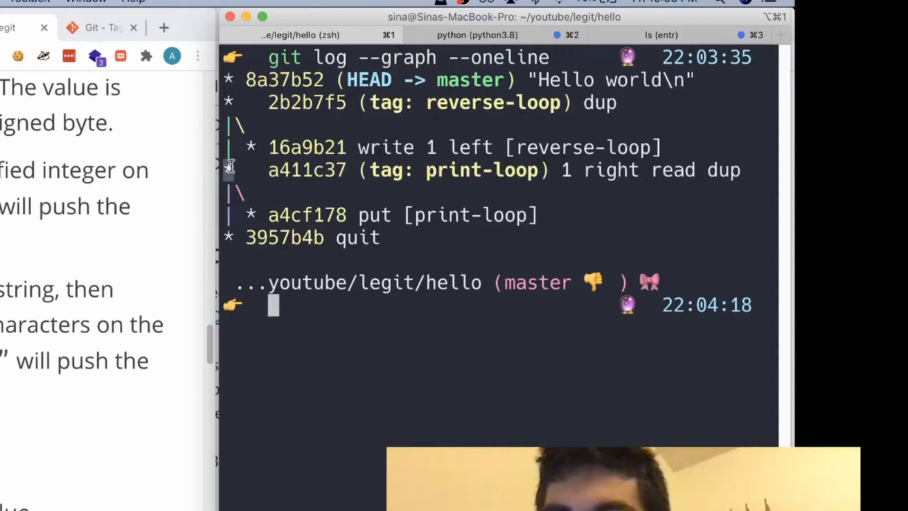
mouse_move(307, 147)
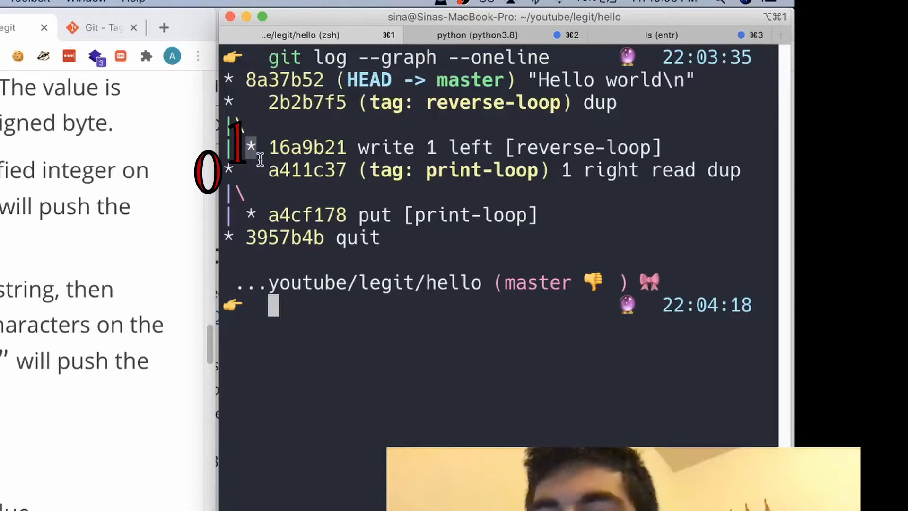
mouse_move(523, 170)
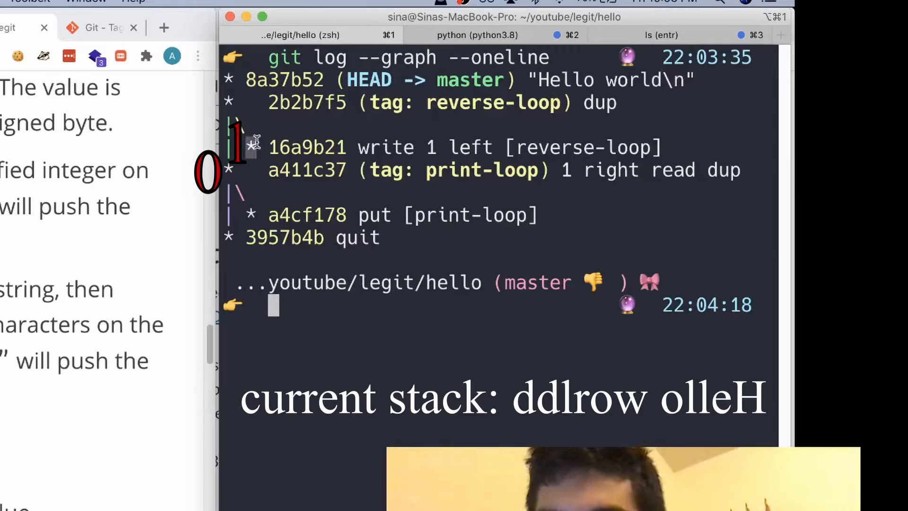
mouse_move(369, 148)
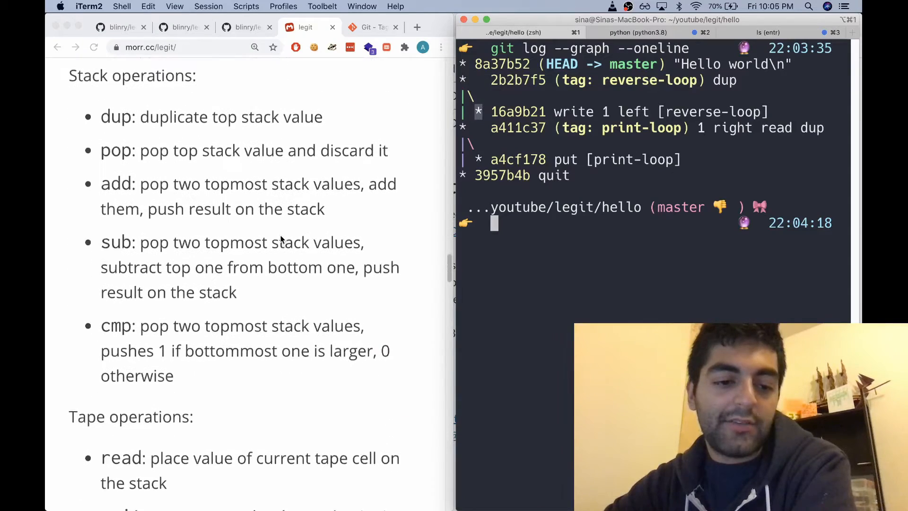
scroll(down, 3)
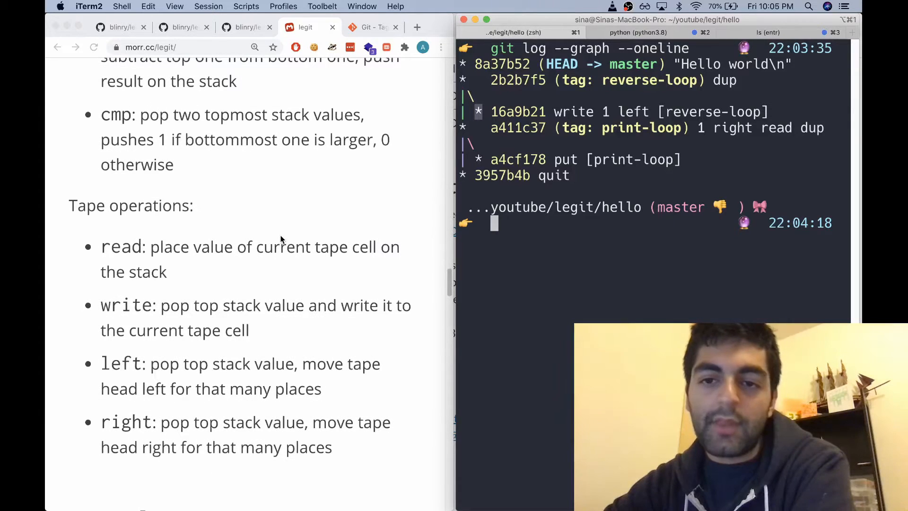
double_click(573, 111)
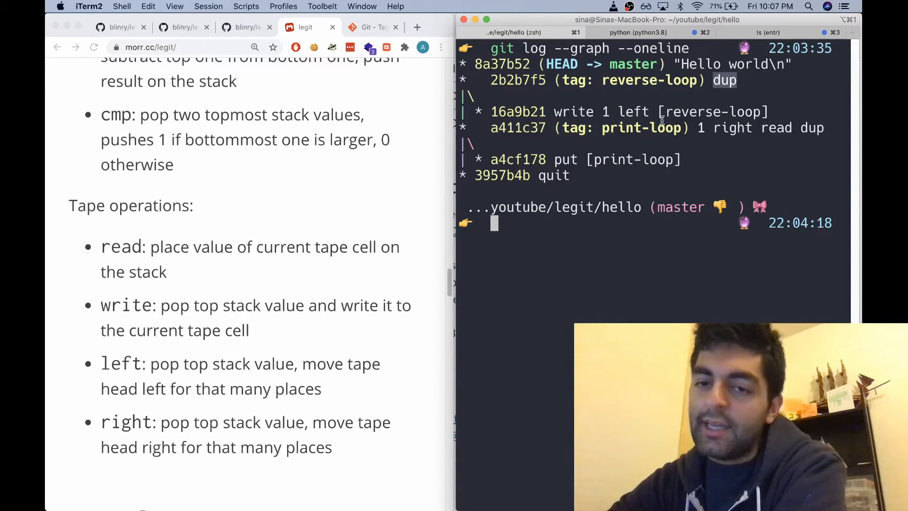
mouse_move(615, 111)
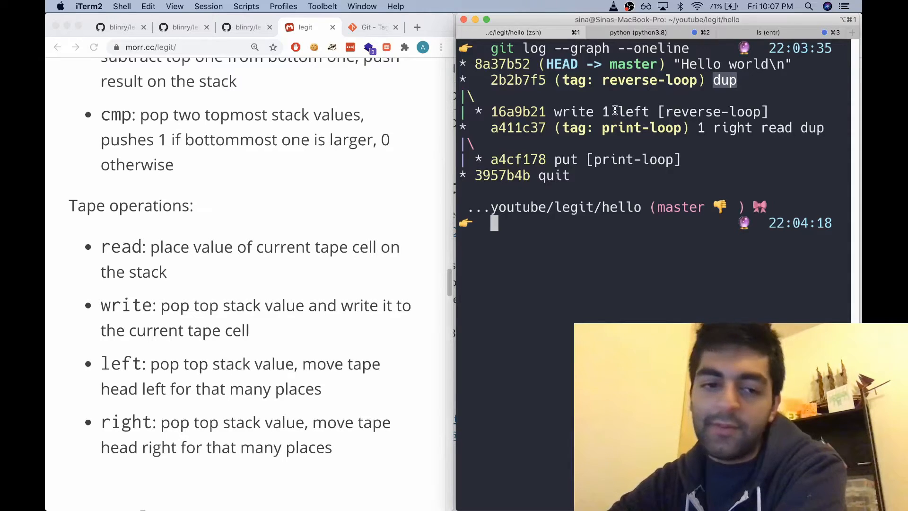
scroll(down, 3)
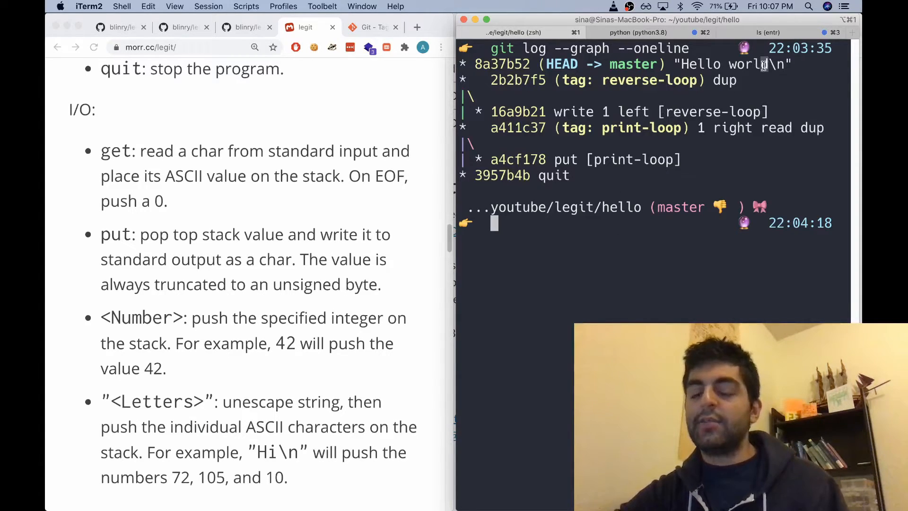
mouse_move(601, 128)
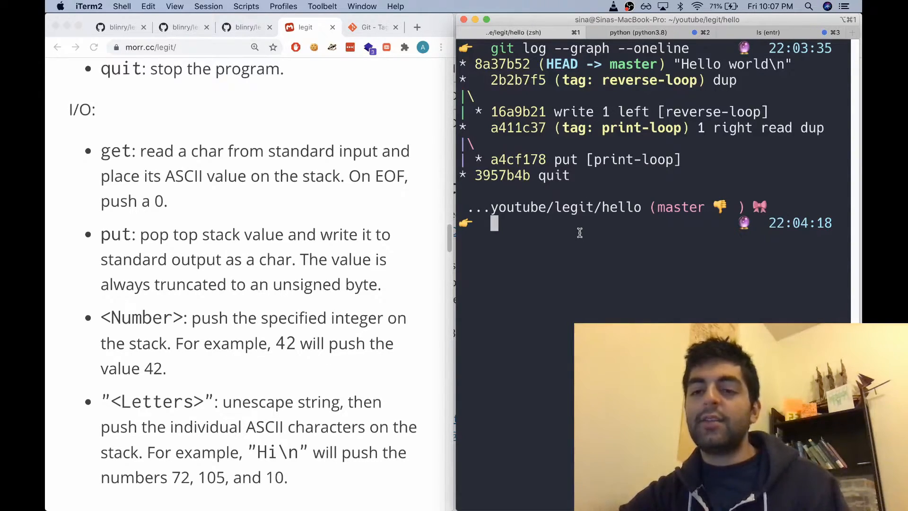
text(deactivate)
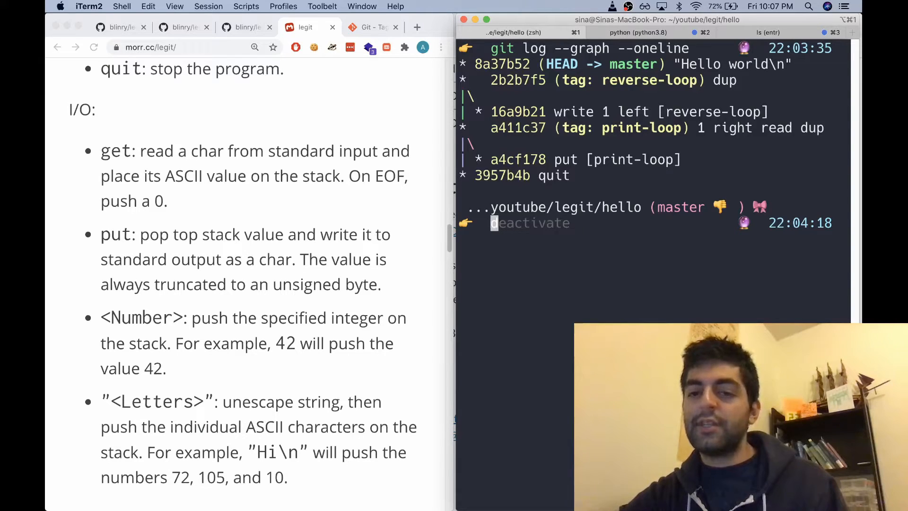
text(dkfal;sdkfj lkdjfa; lkdfj;lsdkfj ;laskdfjsdo)
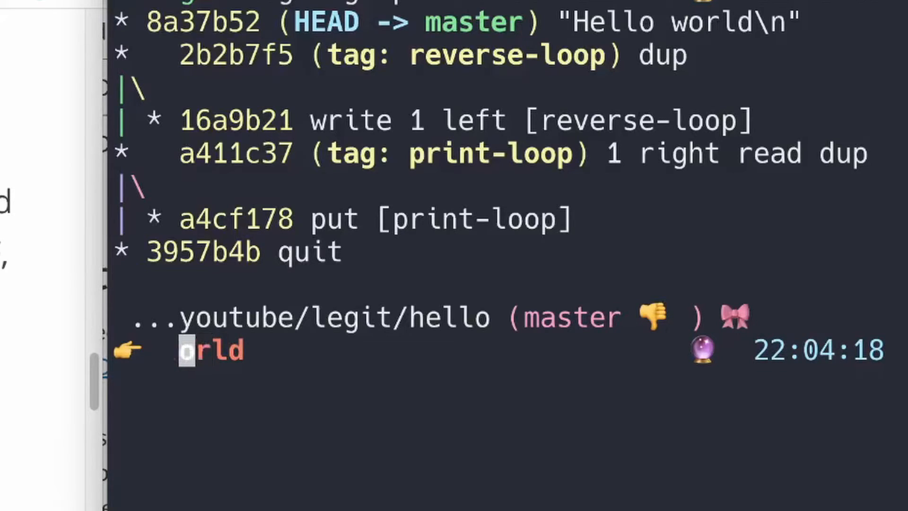
text(w)
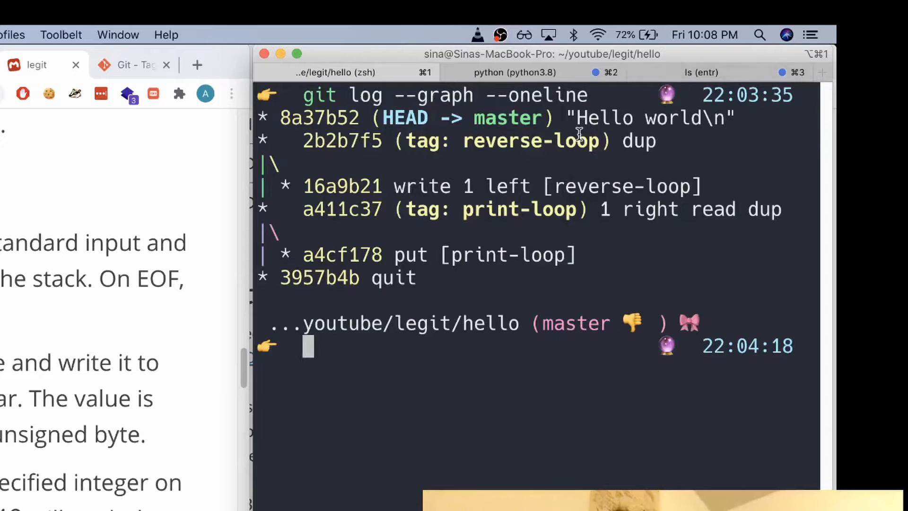
mouse_move(572, 118)
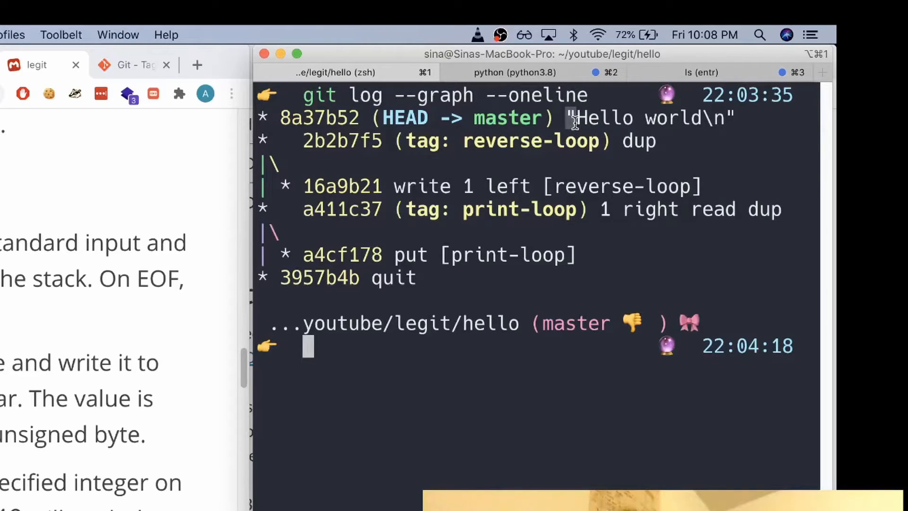
mouse_move(285, 185)
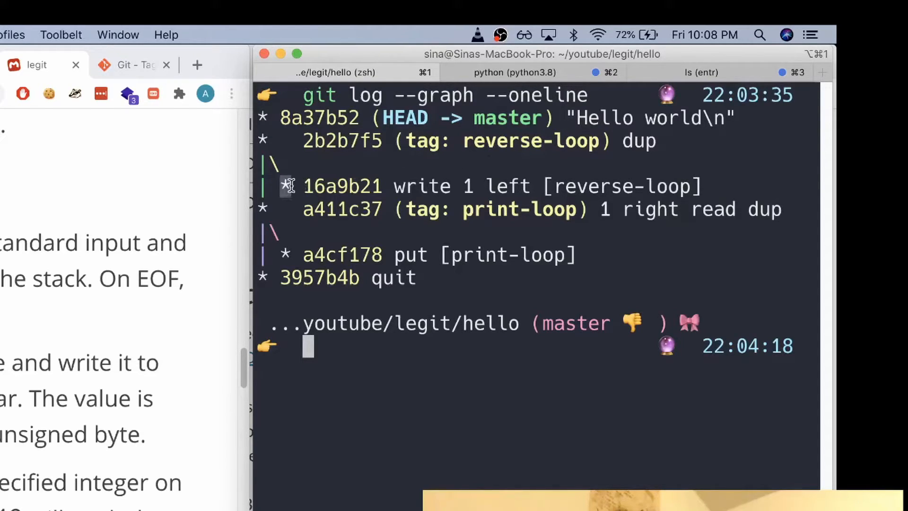
mouse_move(278, 193)
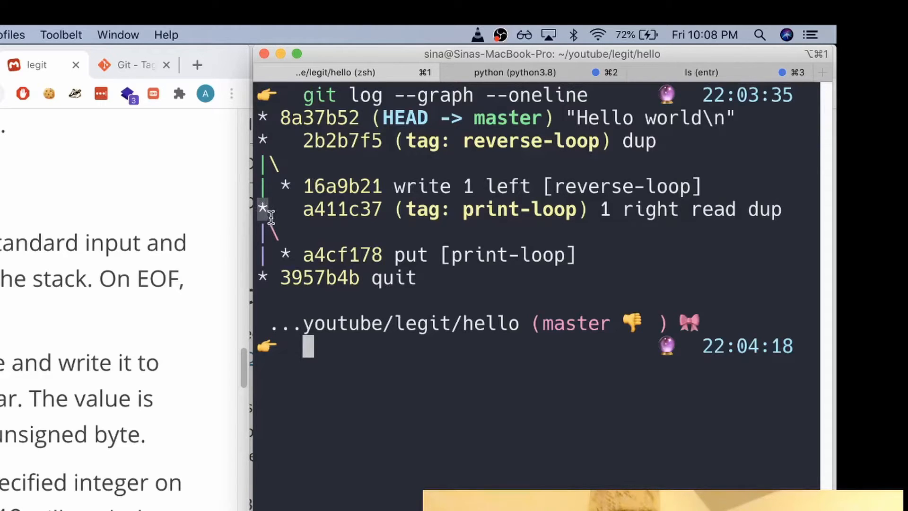
mouse_move(282, 254)
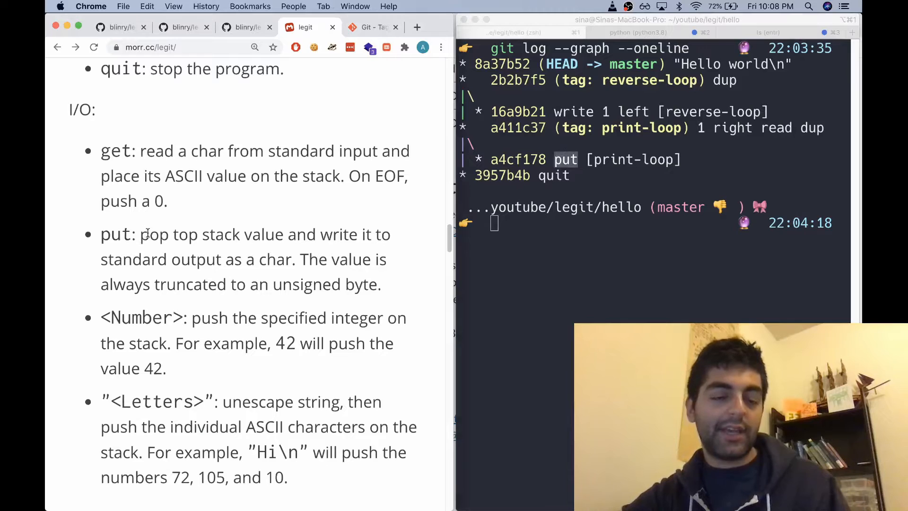
- Highlight the put instruction's description and the dup ending the print-loop commit
drag(140, 235, 307, 234)
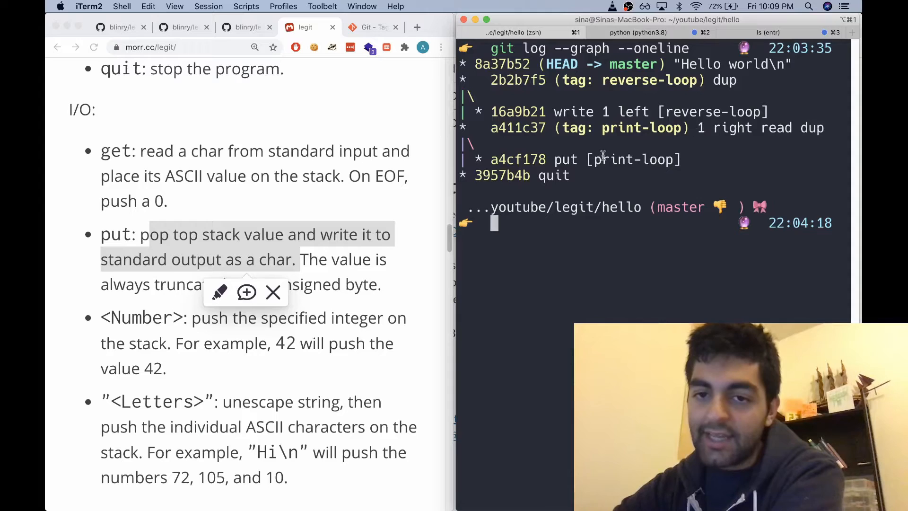
double_click(630, 159)
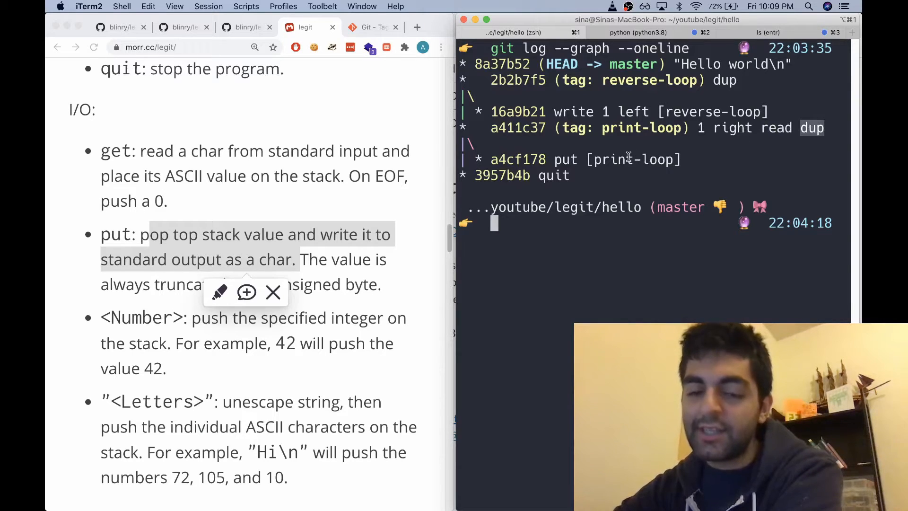
mouse_move(532, 232)
text(ruby ../legit/interpreter.rb .)
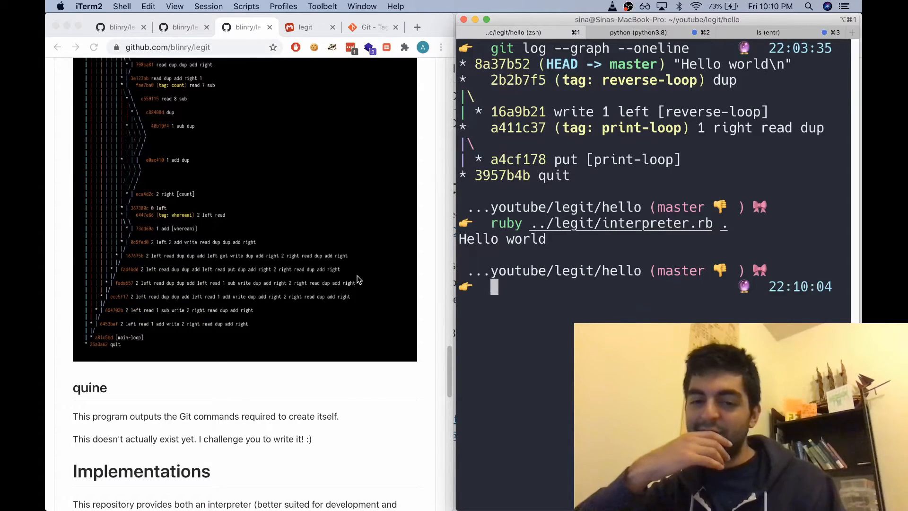
- Scroll down to view the rot13 repository's branching commit graph
scroll(down, 3)
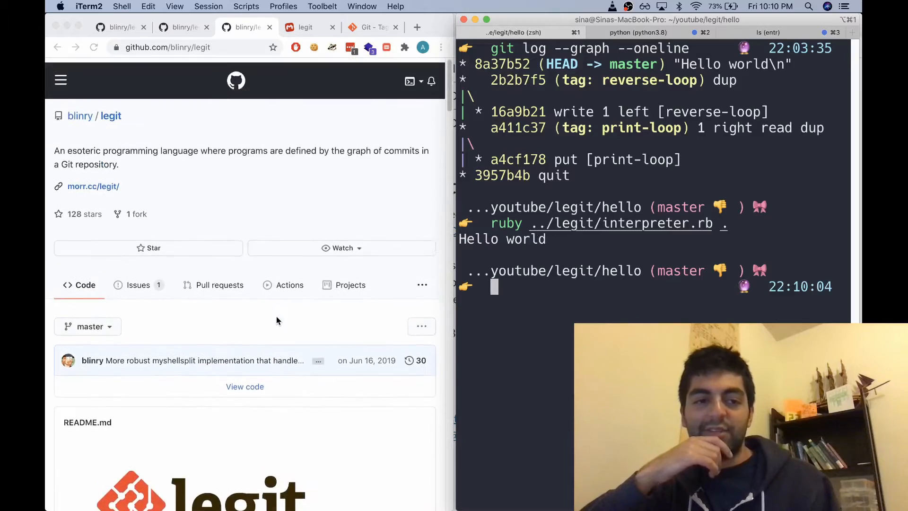
scroll(down, 3)
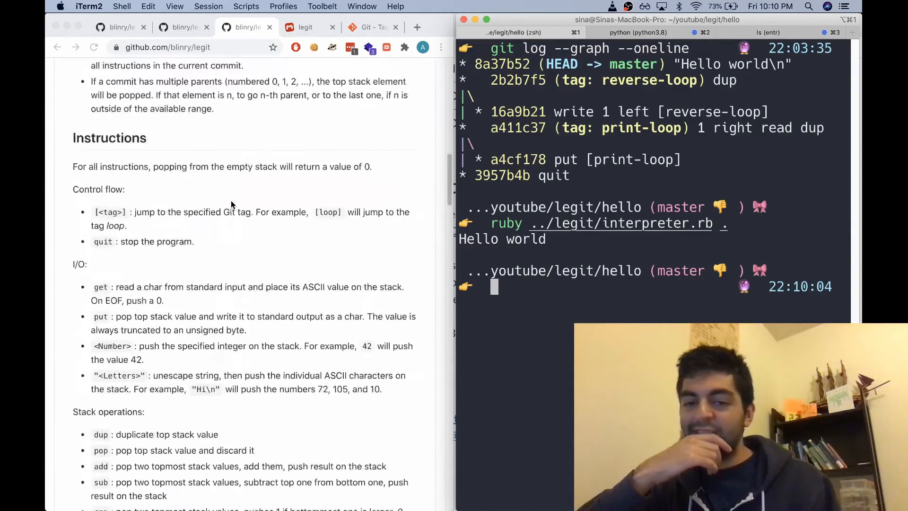
scroll(down, 3)
text(git log --graph --oneline)
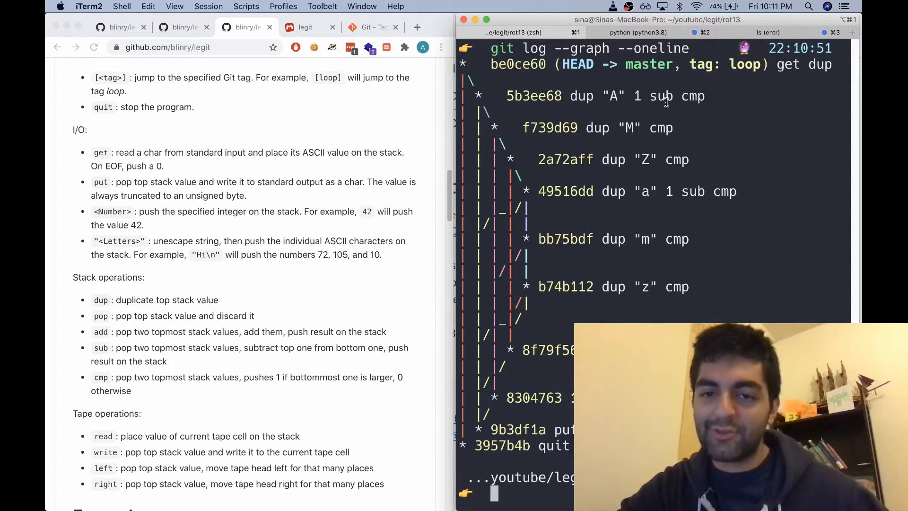
mouse_move(682, 77)
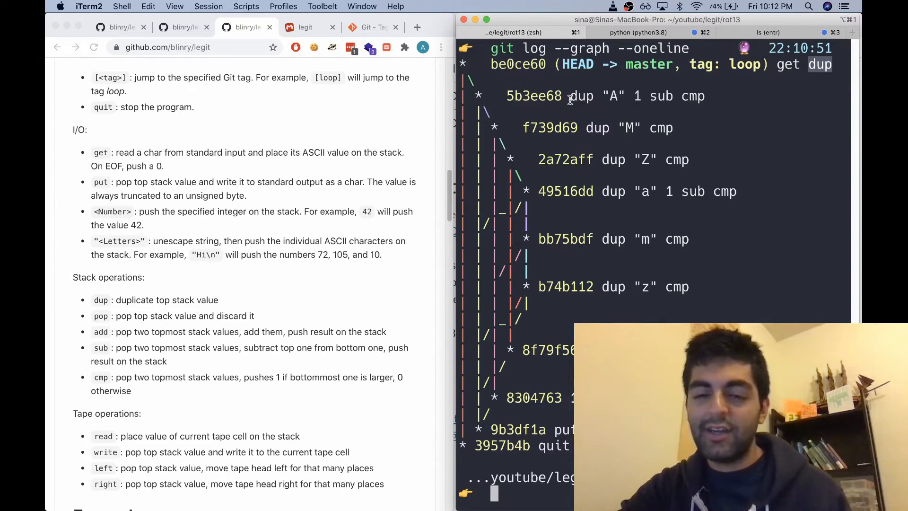
mouse_move(529, 153)
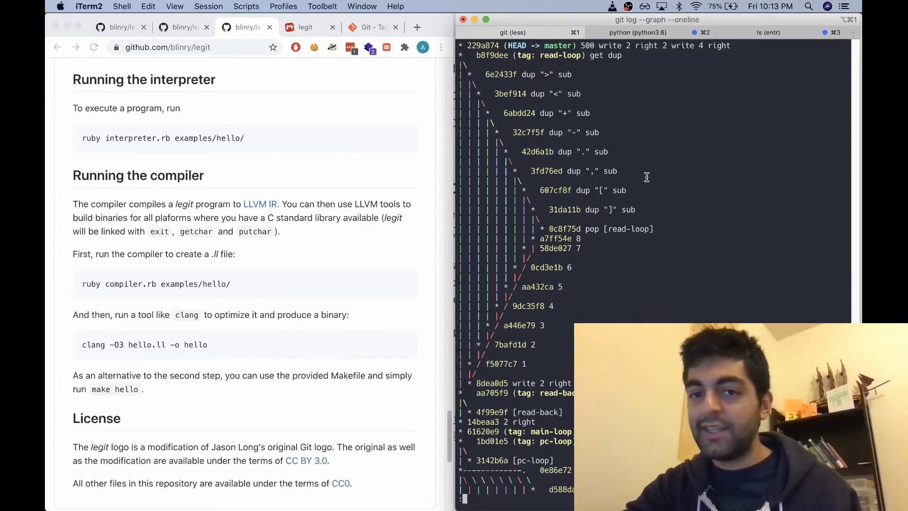
scroll(down, 3)
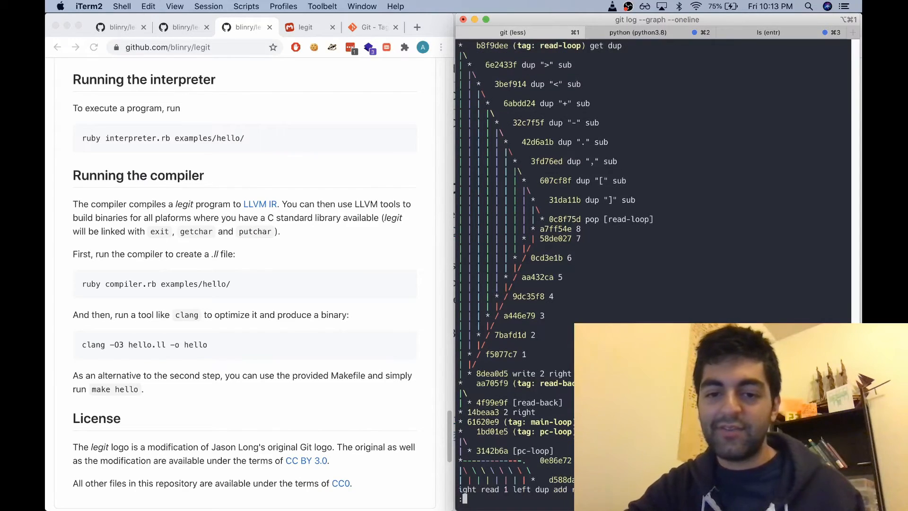
scroll(down, 3)
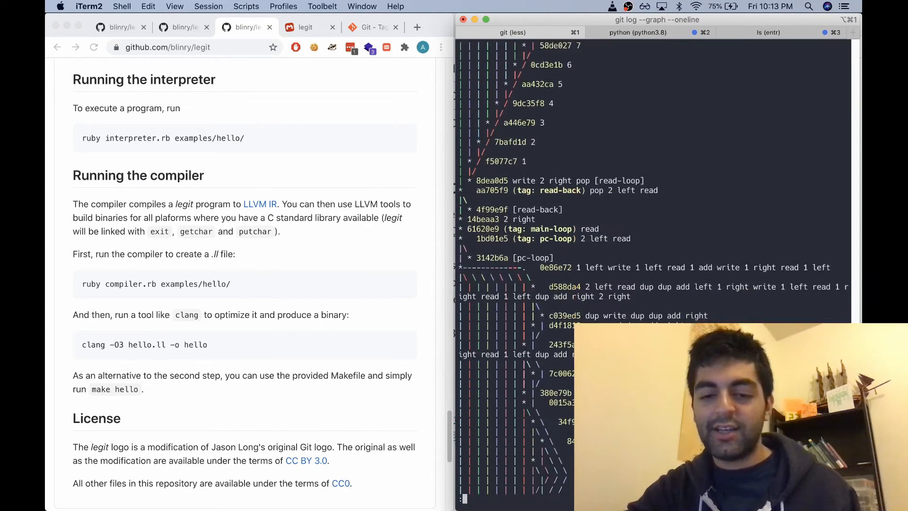
scroll(down, 3)
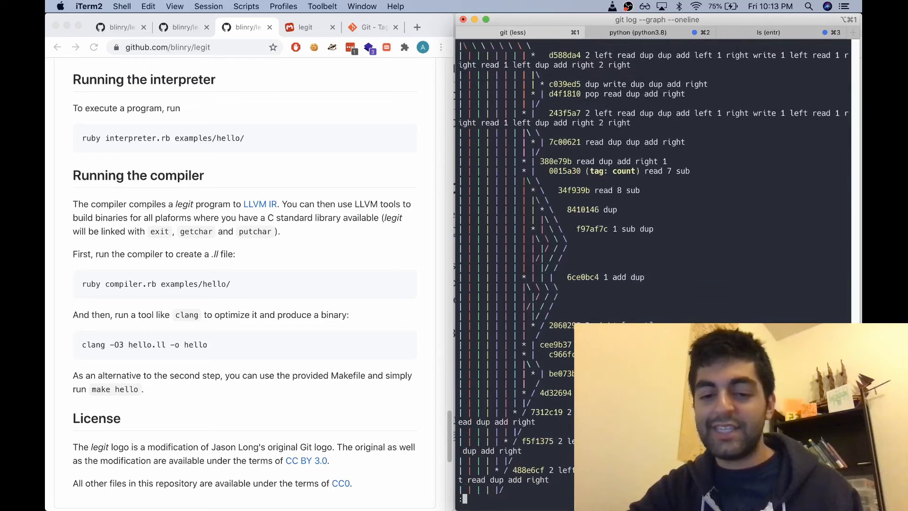
scroll(down, 3)
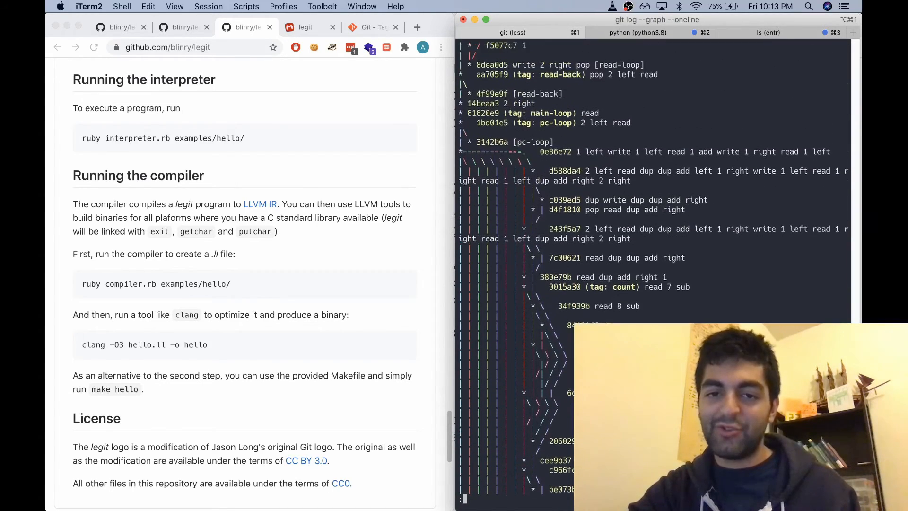
scroll(down, 3)
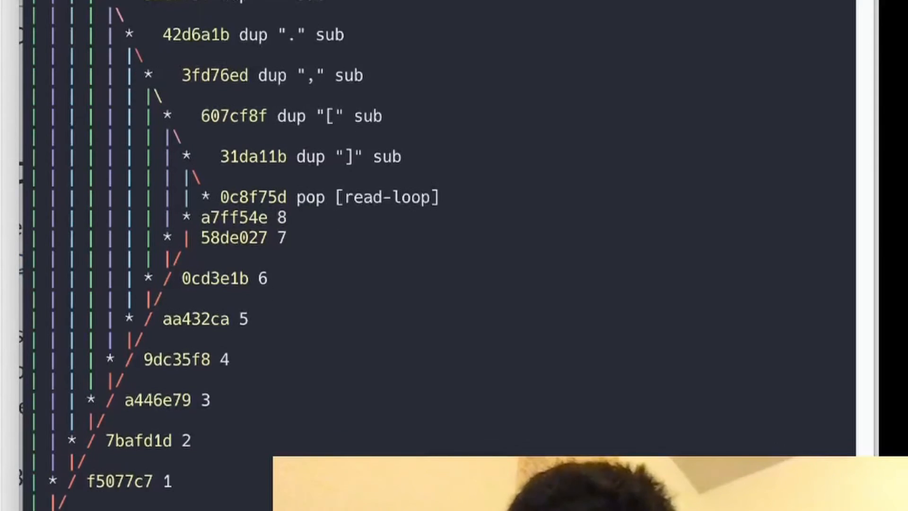
scroll(down, 3)
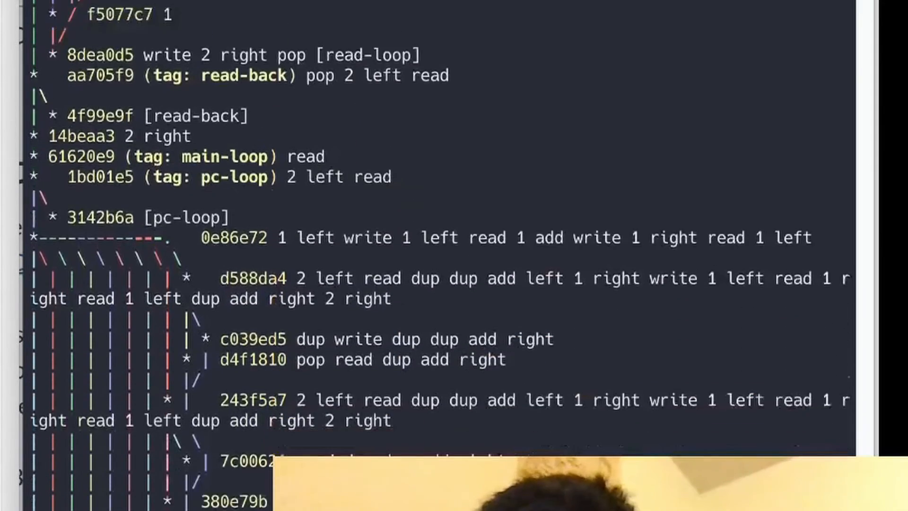
scroll(down, 3)
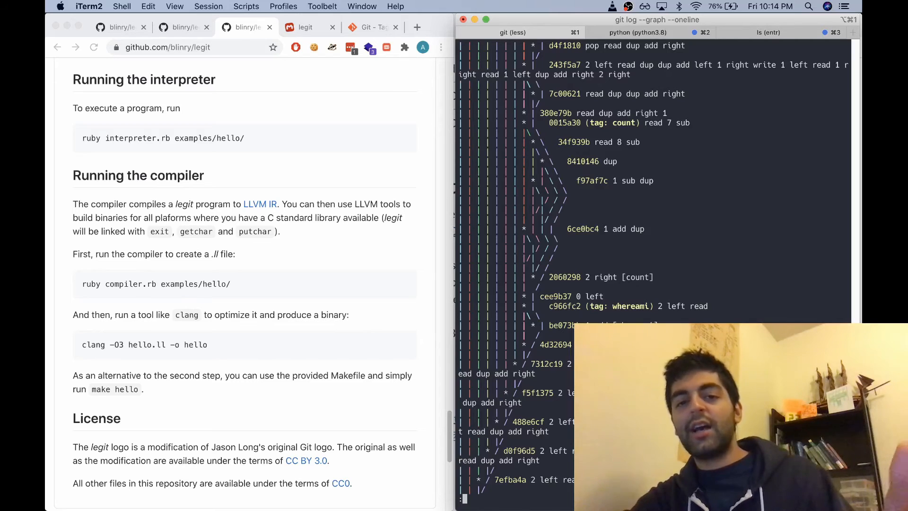
scroll(down, 3)
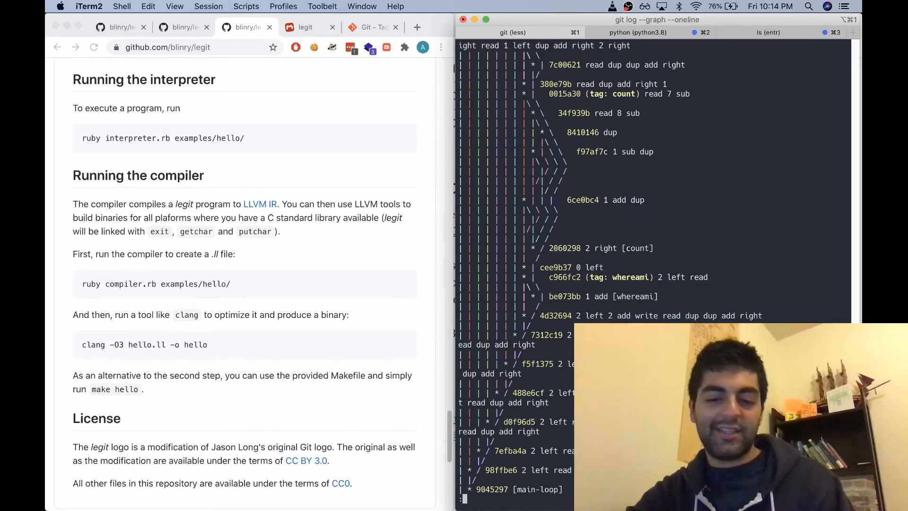
scroll(down, 3)
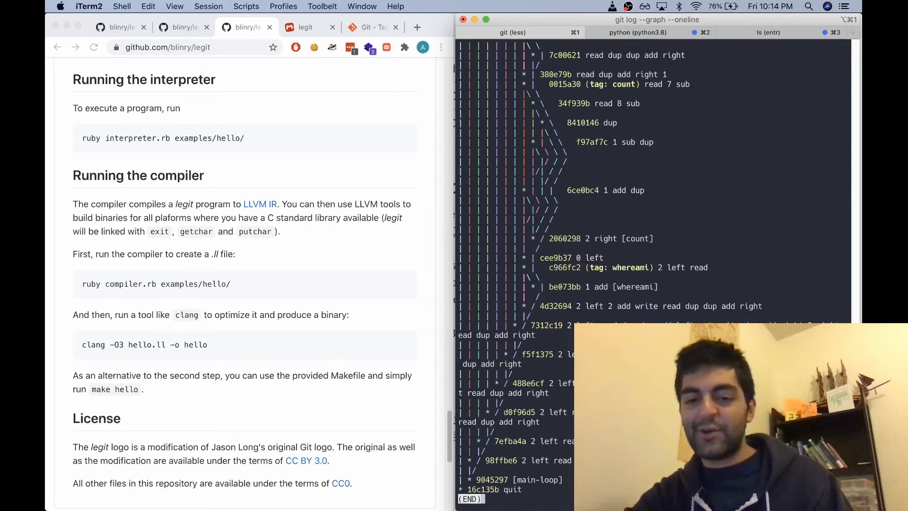